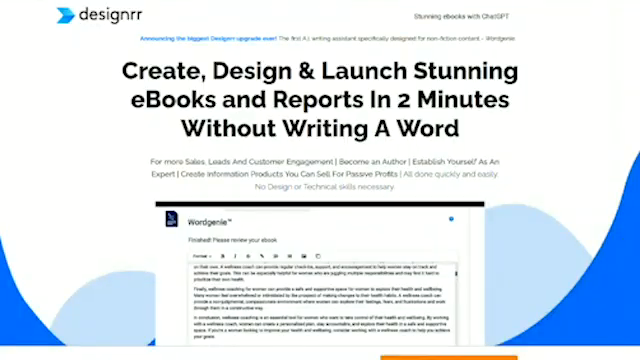
Step: Scroll down the Designrr landing page toward the project creator
scroll("down", 3)
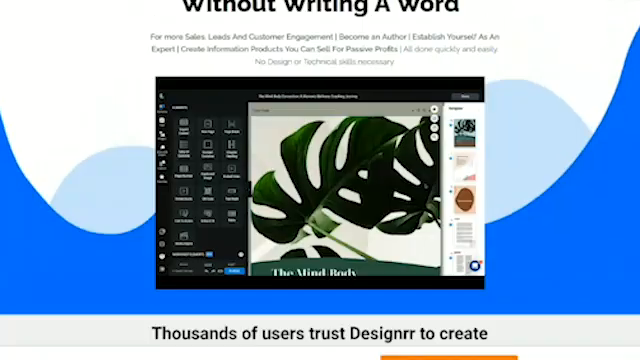
scroll("down", 3)
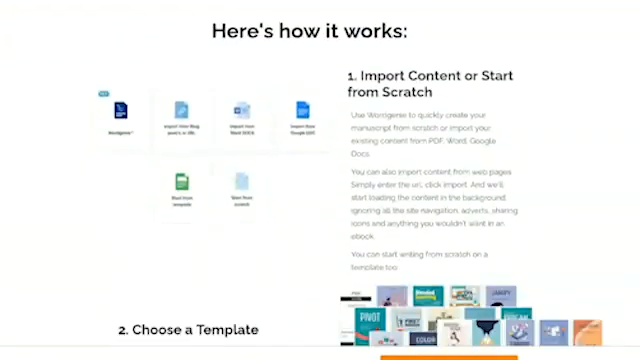
scroll("down", 3)
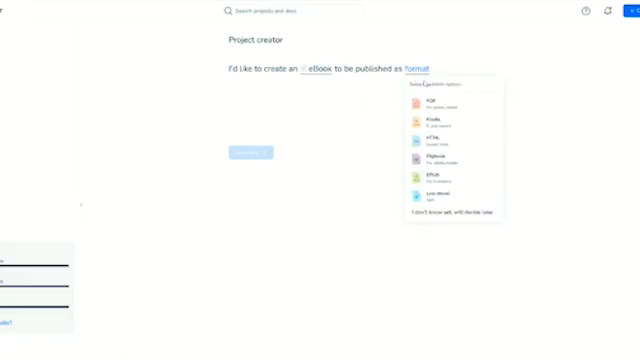
Step: Choose Kindle as the publishing format and Import from YouTube as the content source
left_click(428, 120)
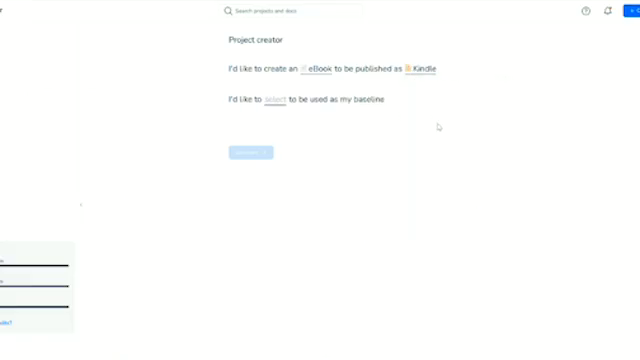
left_click(278, 100)
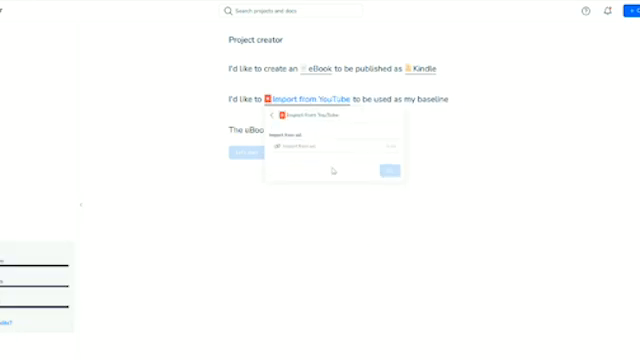
Step: Begin the YouTube import and choose Business as the eBook topic
left_click(330, 148)
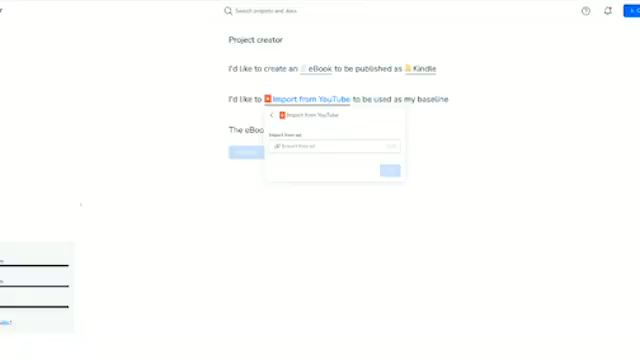
left_click(276, 112)
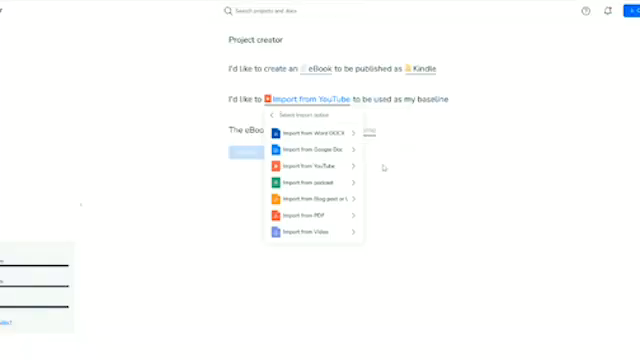
mouse_move(448, 192)
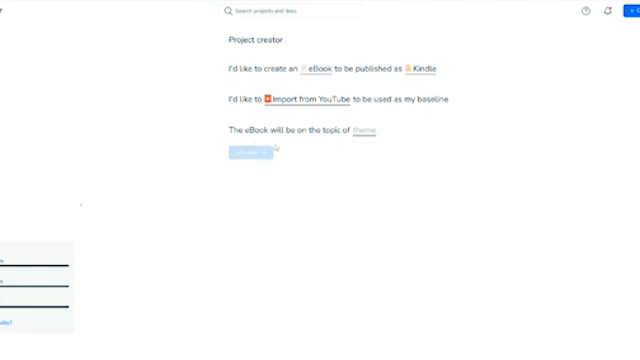
left_click(372, 132)
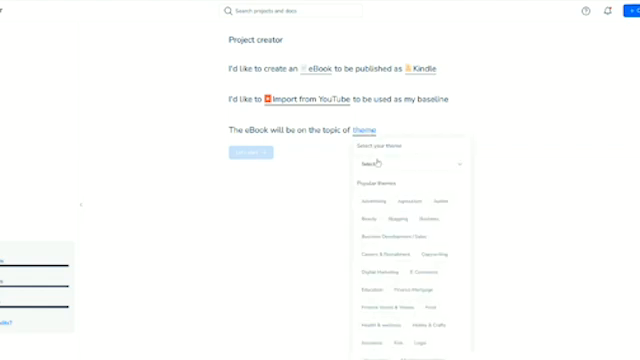
left_click(420, 216)
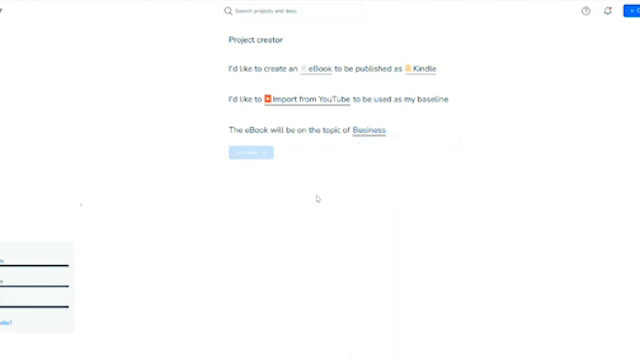
Step: Submit the pasted YouTube link with English transcript and start building the eBook
left_click(320, 100)
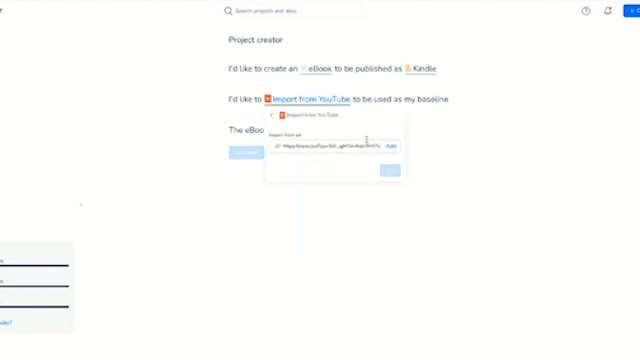
left_click(392, 146)
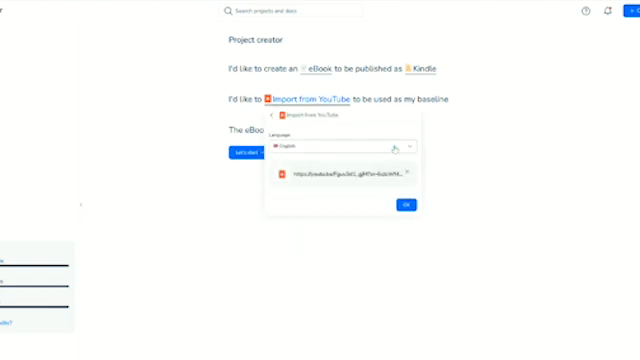
left_click(404, 204)
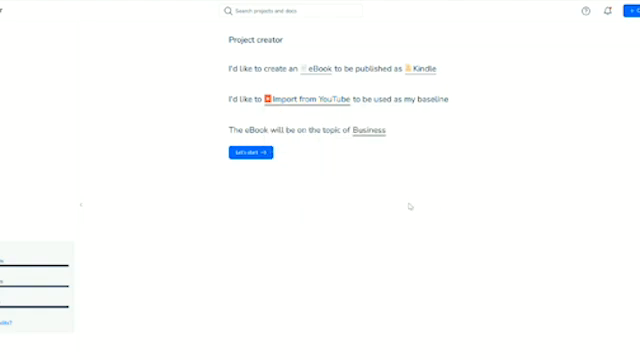
left_click(248, 152)
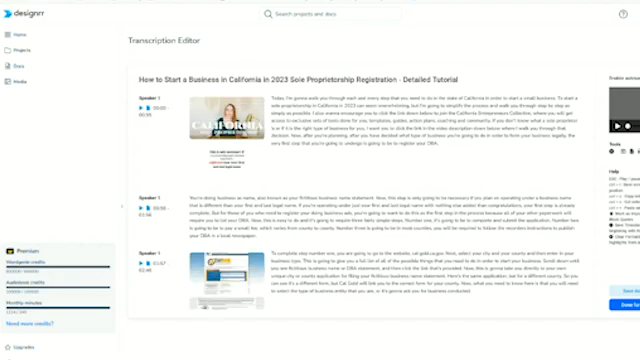
Step: Scroll through the speaker paragraphs of the generated transcript
scroll("down", 3)
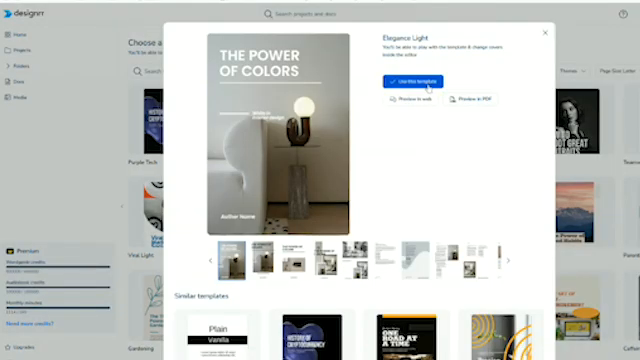
Step: Apply the previewed Elegance Light template to the eBook
left_click(408, 80)
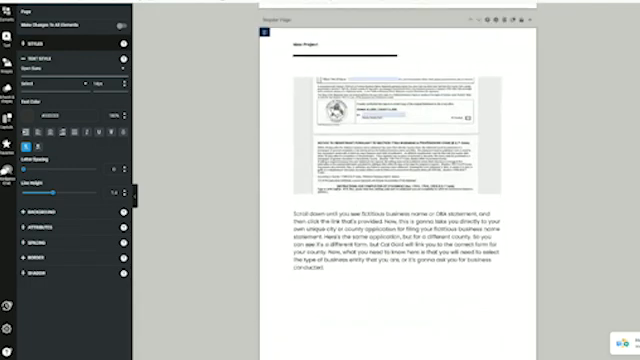
scroll("down", 3)
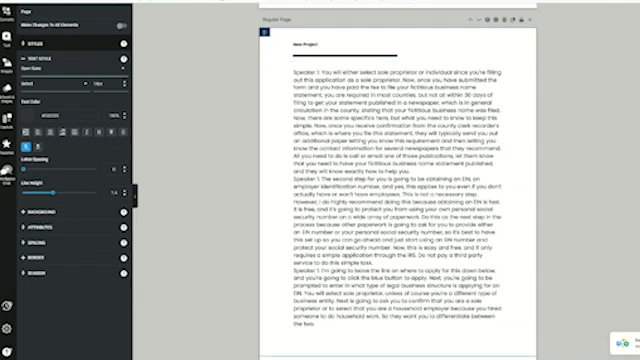
left_click(12, 18)
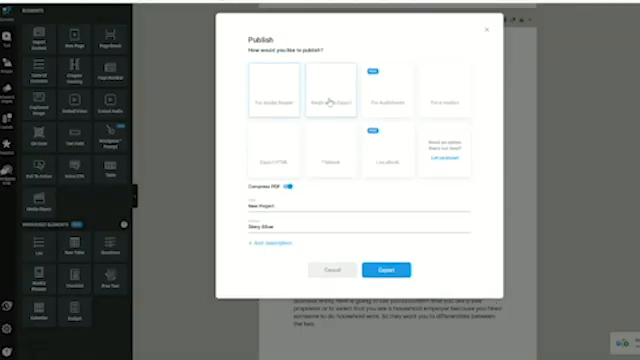
Step: Pick the output format in the Publish dialog and export the eBook
left_click(280, 90)
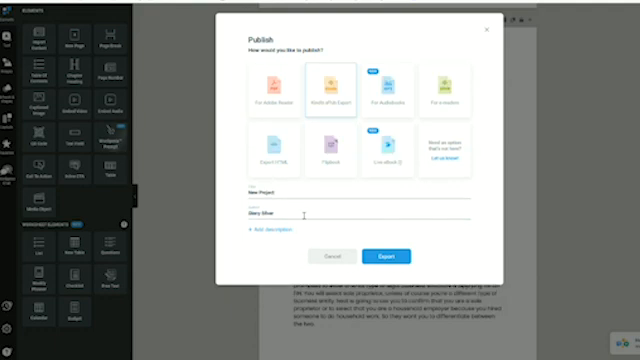
left_click(384, 256)
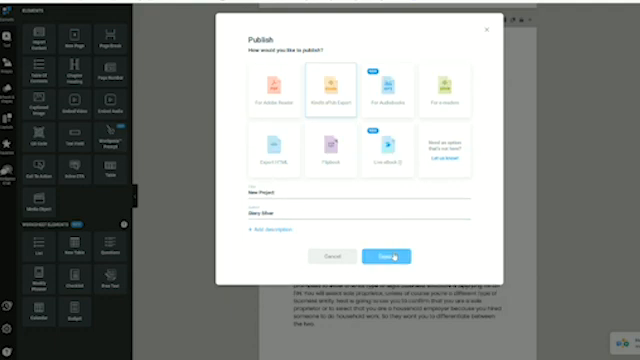